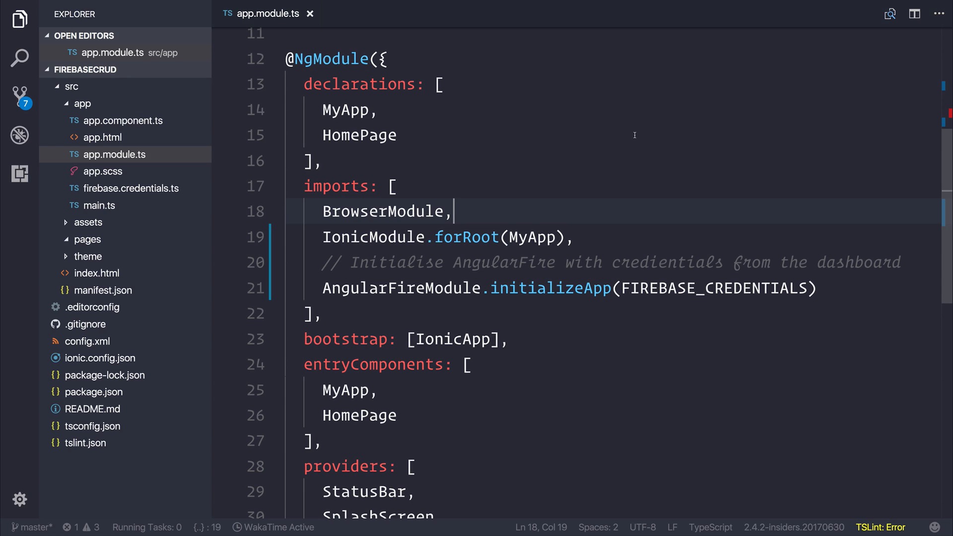
Step: Expand the pages folder in Explorer to reveal the home page folder
{"action": "left_click", "coordinate": [87, 239]}
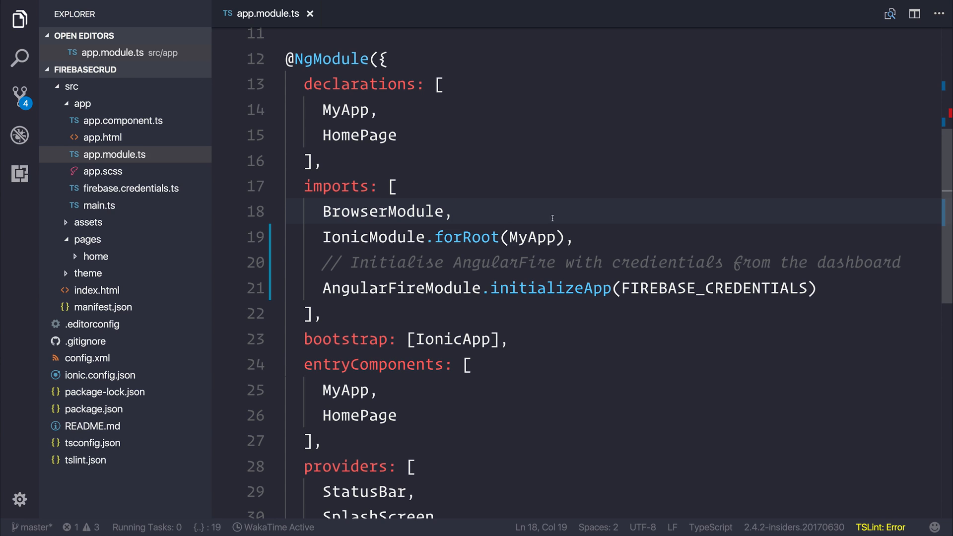
{"action": "mouse_move", "coordinate": [554, 498]}
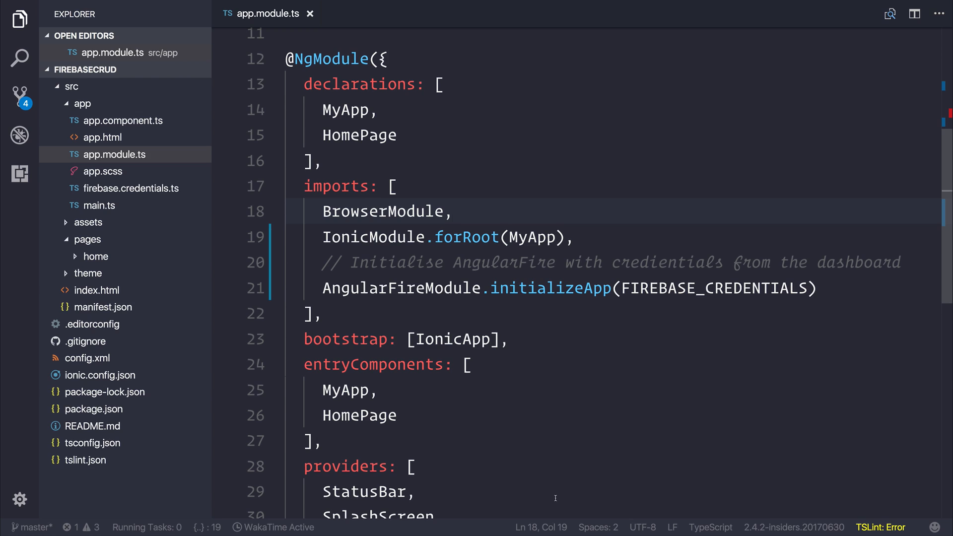
{"action": "mouse_move", "coordinate": [555, 520]}
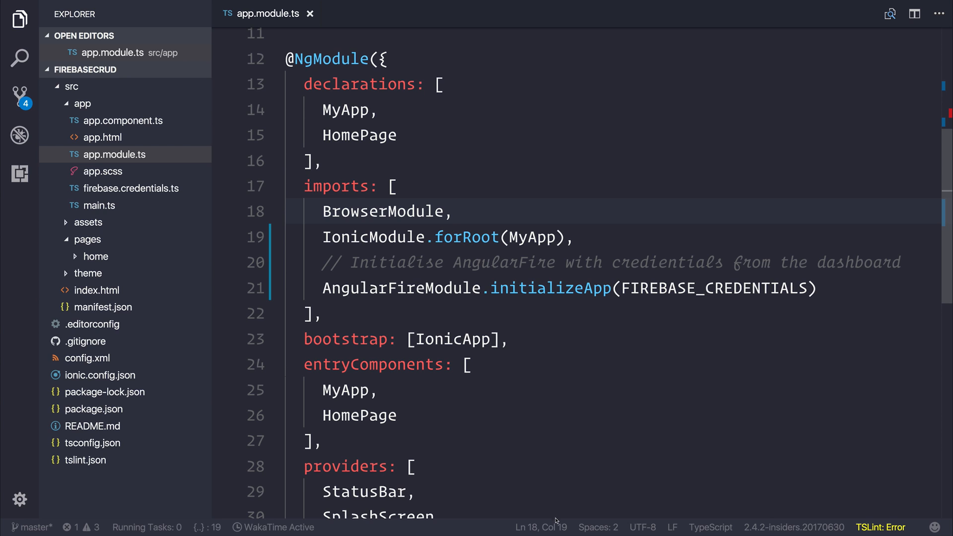
{"action": "mouse_move", "coordinate": [561, 464]}
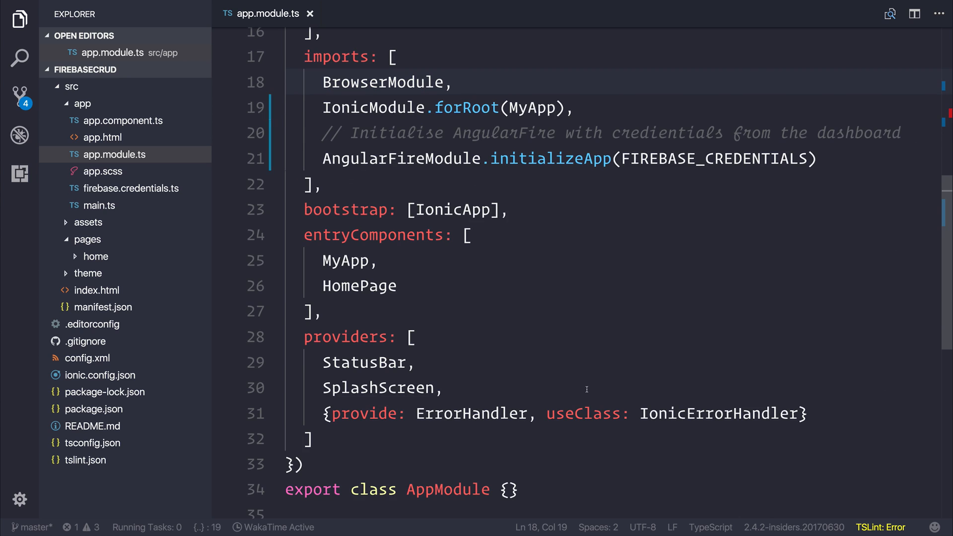
Step: Run 'ionic generate page ShoppingList' in the integrated terminal
{"action": "left_click", "coordinate": [588, 388]}
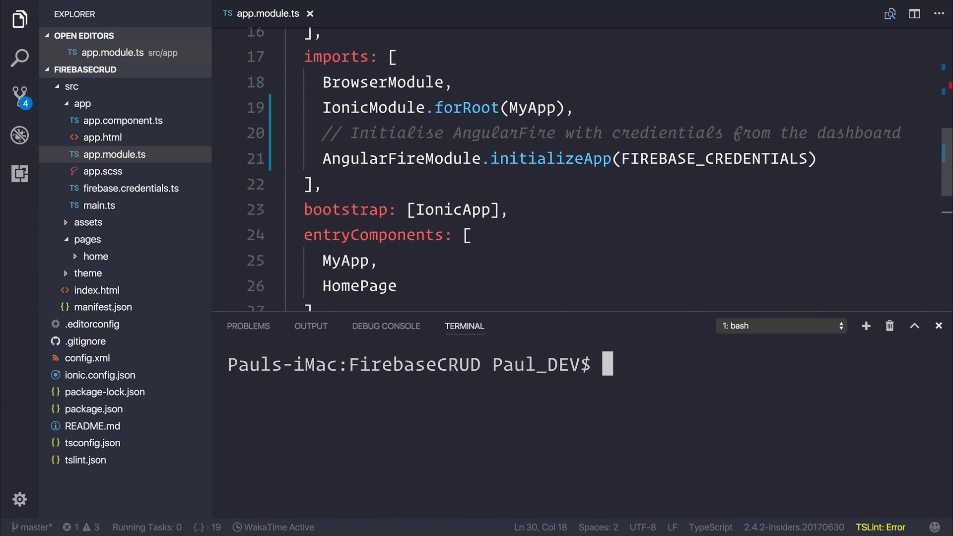
{"action": "type", "text": "ioni"}
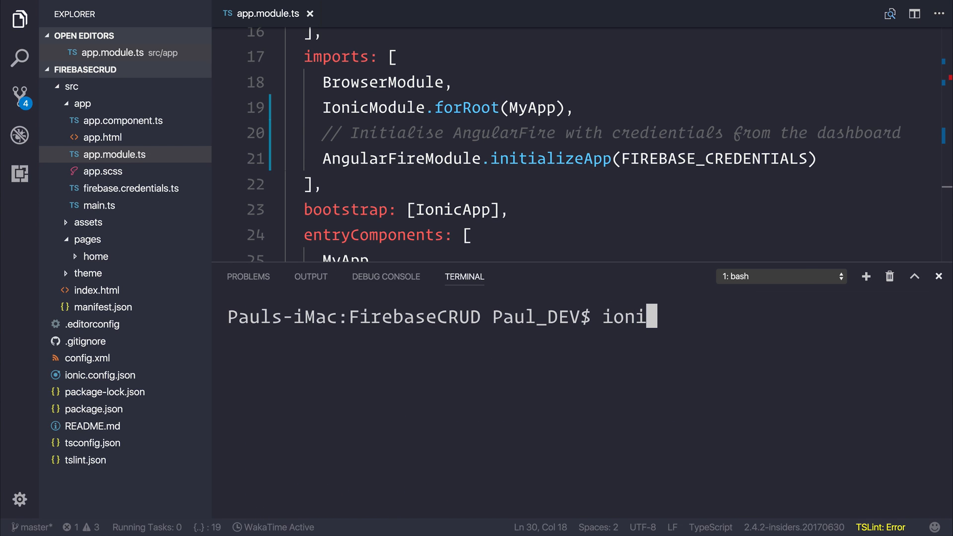
{"action": "type", "text": "c generate page"}
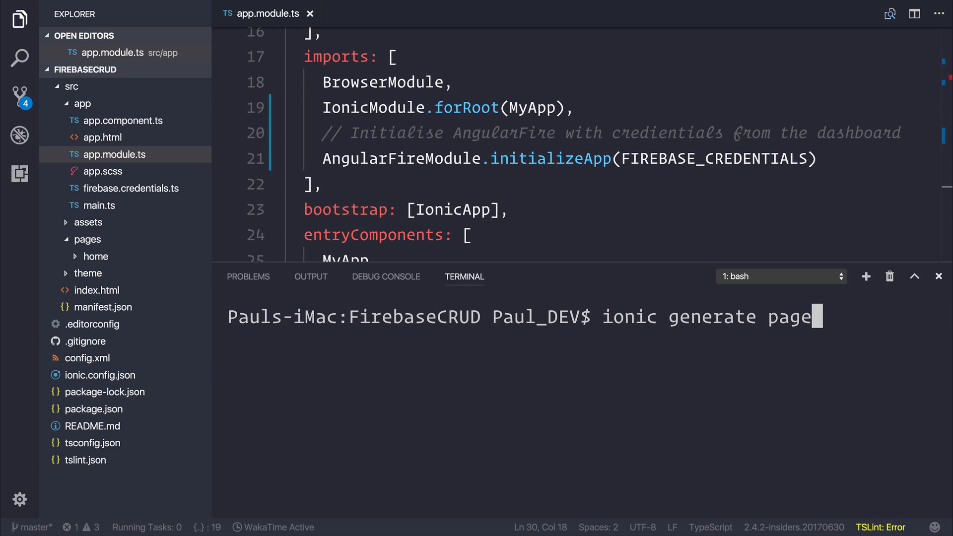
{"action": "type", "text": "ShoppingL"}
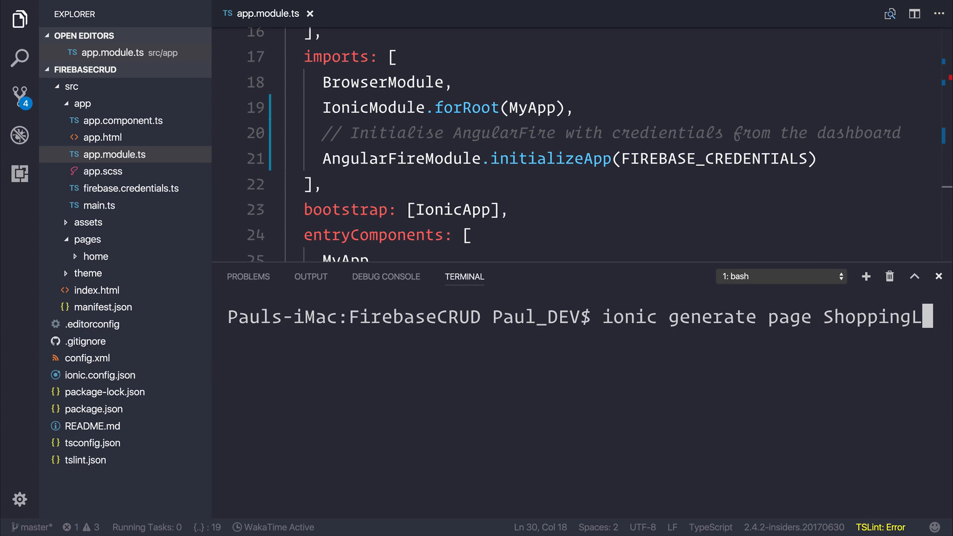
{"action": "type", "text": "ist"}
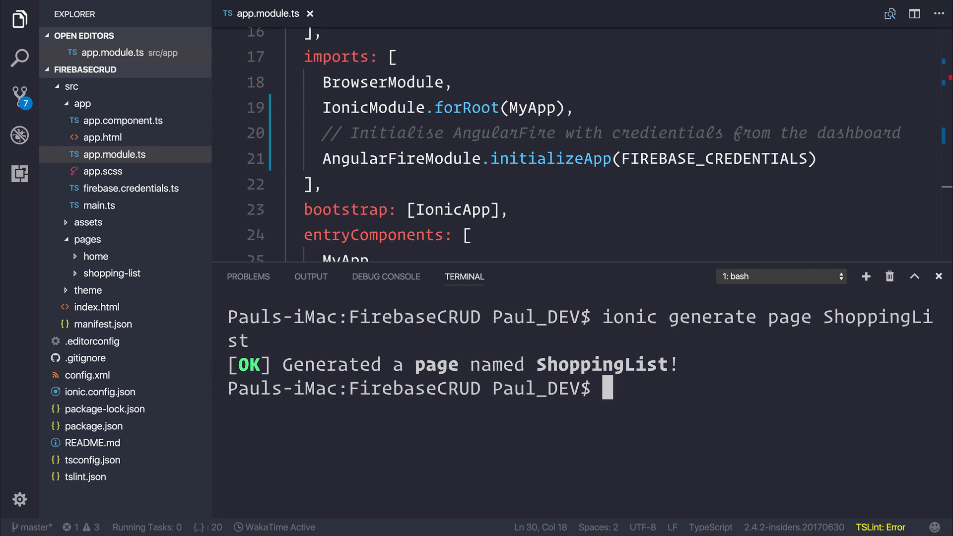
Step: Delete the home page folder from pages via the Explorer context menu
{"action": "right_click", "coordinate": [96, 256]}
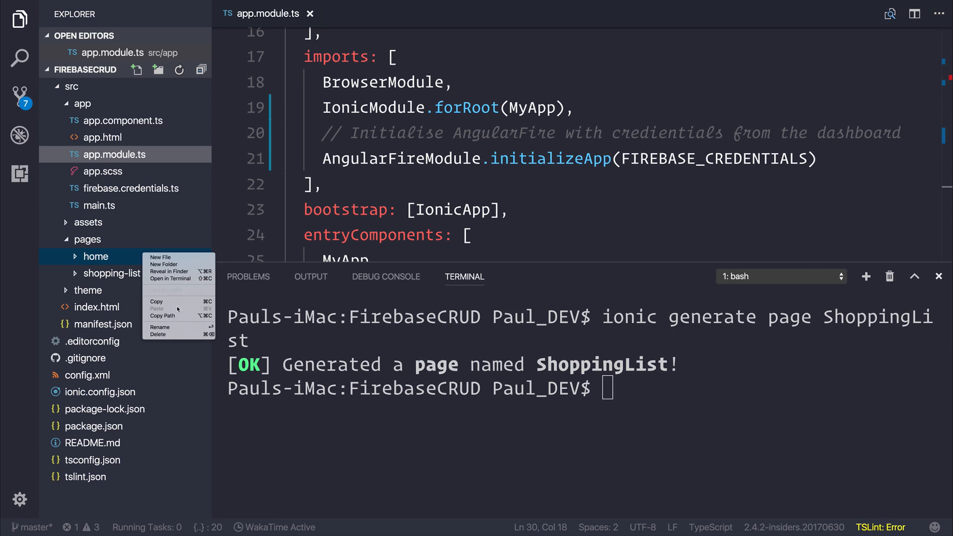
{"action": "left_click", "coordinate": [159, 334]}
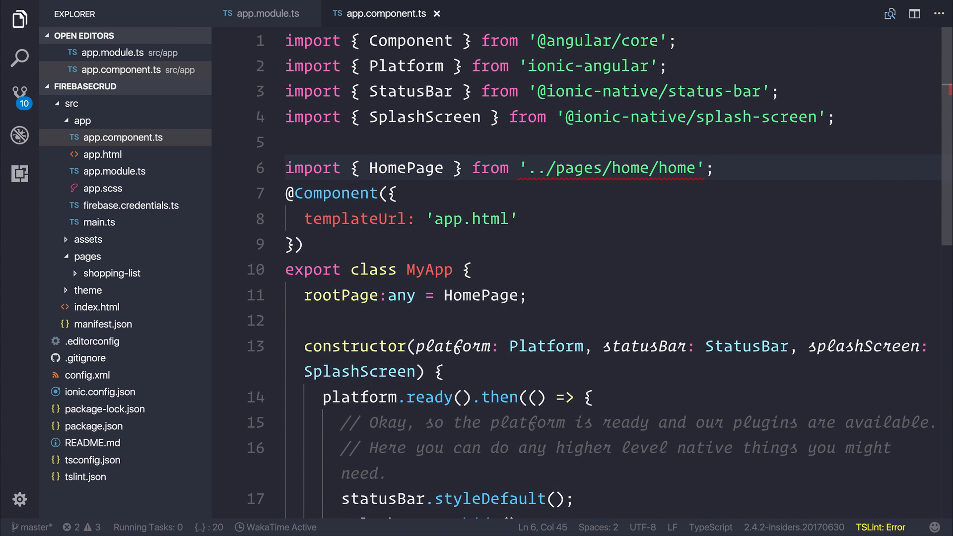
Step: Import ShoppingListPage from '../pages/shopping-list/shopping-list' and set rootPage to ShoppingListPage
{"action": "type", "text": "shopping-list"}
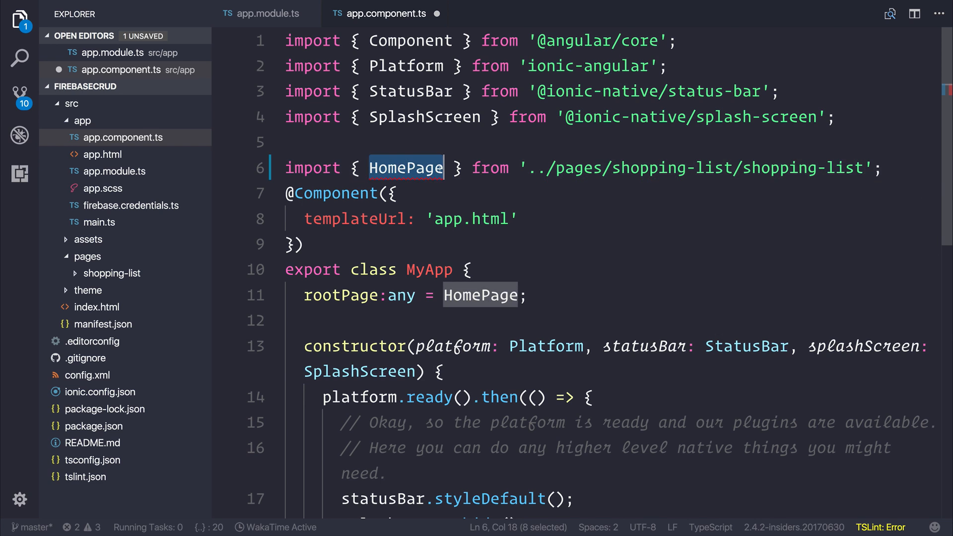
{"action": "type", "text": "ShoppingList"}
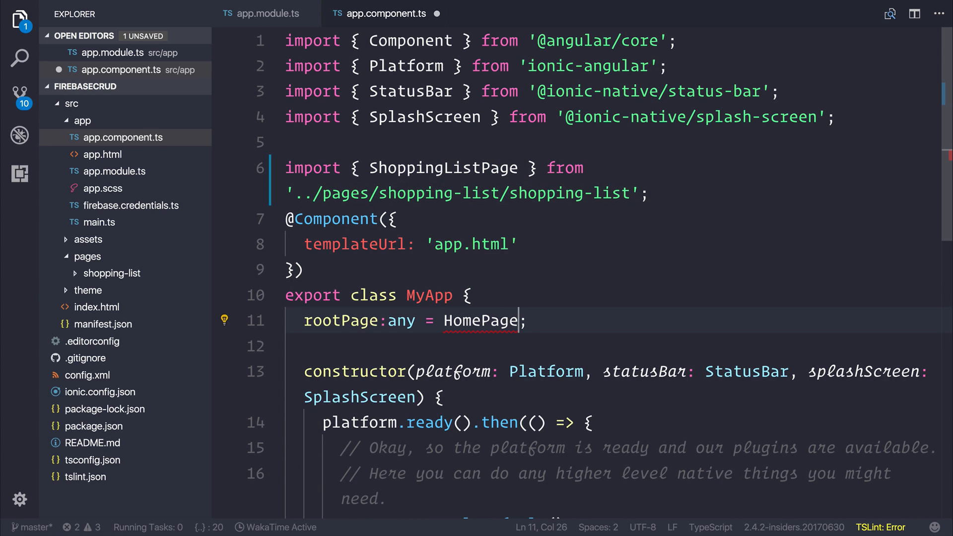
{"action": "key", "text": "Backspace"}
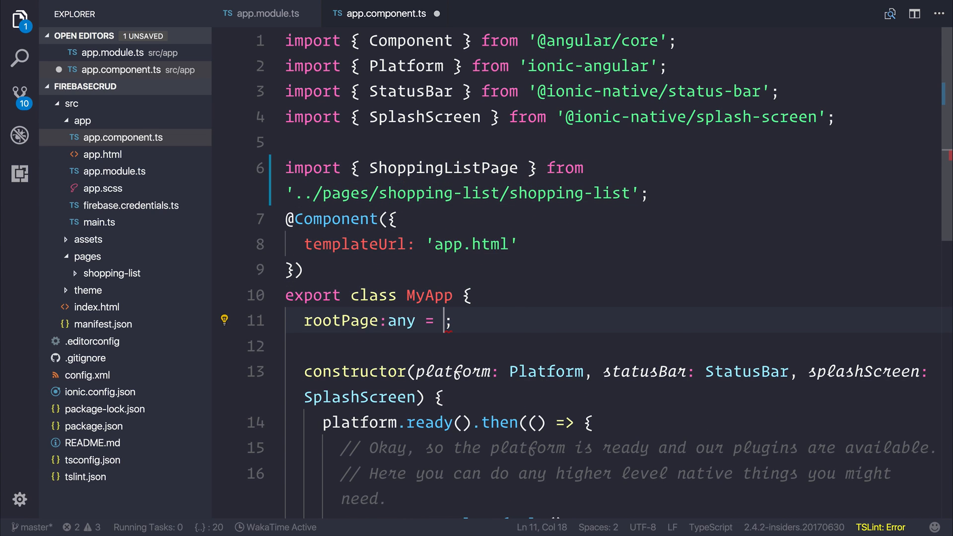
{"action": "type", "text": "ShoppingListPage"}
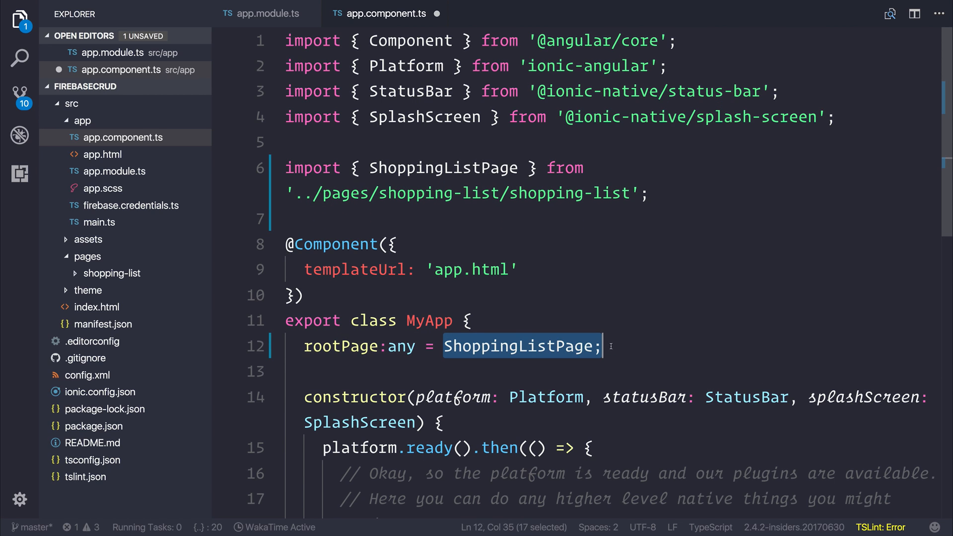
{"action": "type", "text": "'"}
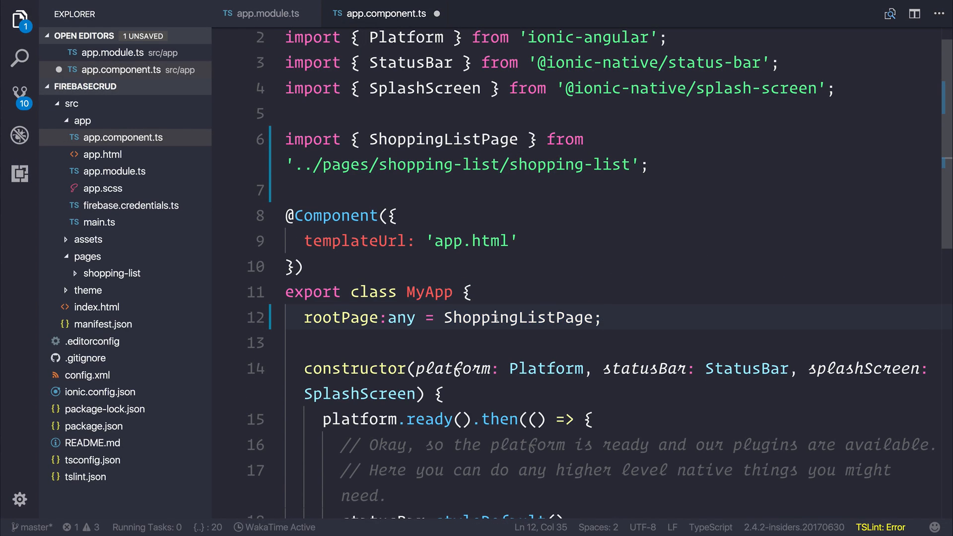
Step: Copy the ShoppingListPage name and switch to app.module.ts for a new import line
{"action": "double_click", "coordinate": [518, 318]}
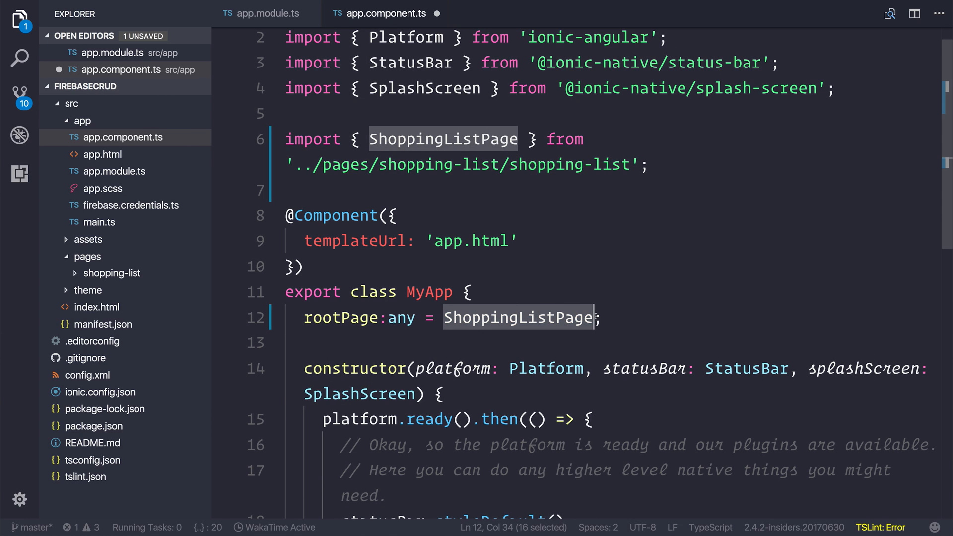
{"action": "left_click", "coordinate": [262, 13]}
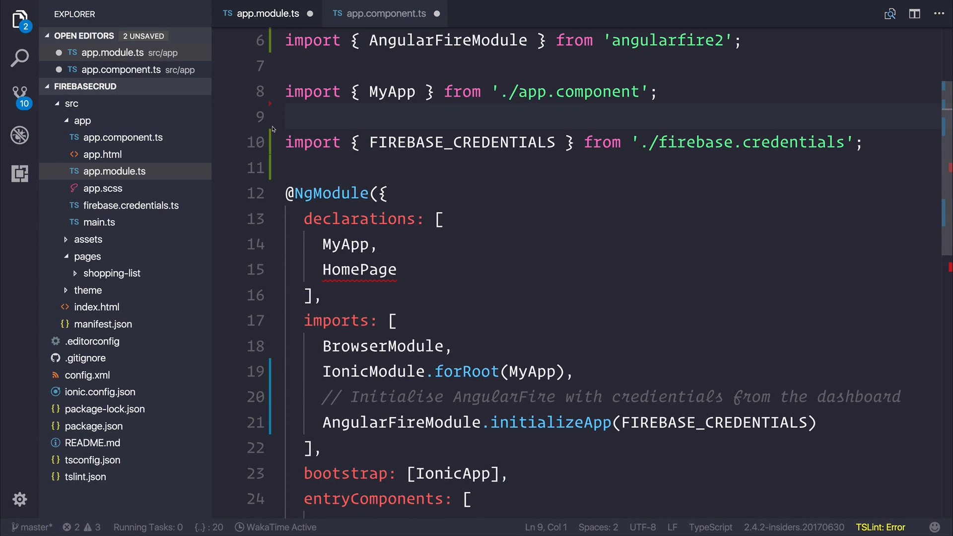
{"action": "left_click", "coordinate": [380, 13]}
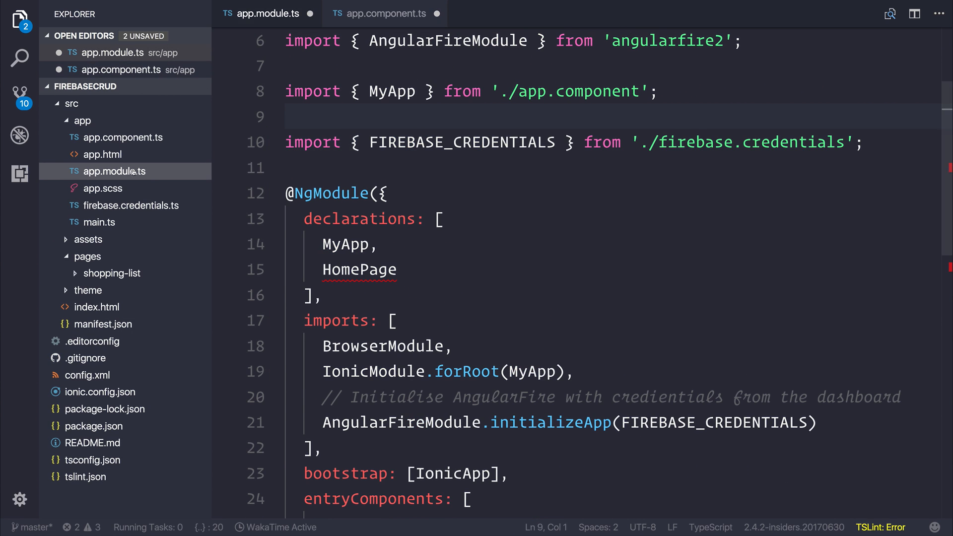
Step: Import ShoppingListPage in app.module.ts and replace HomePage with it in declarations and entryComponents
{"action": "type", "text": "import { ShoppingListPage } from '../pages/shopping-list/shopping-list';"}
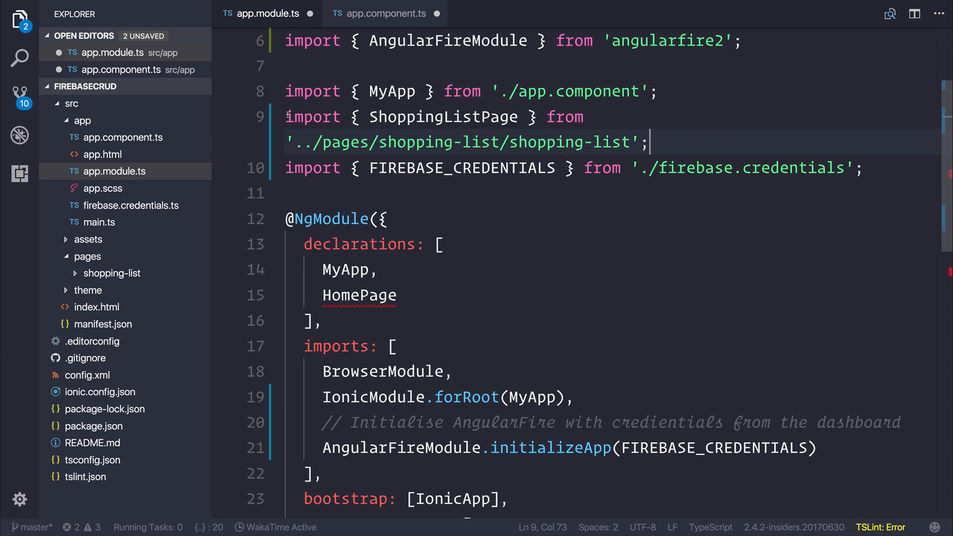
{"action": "left_click_drag", "start_coordinate": [285, 117], "coordinate": [649, 142]}
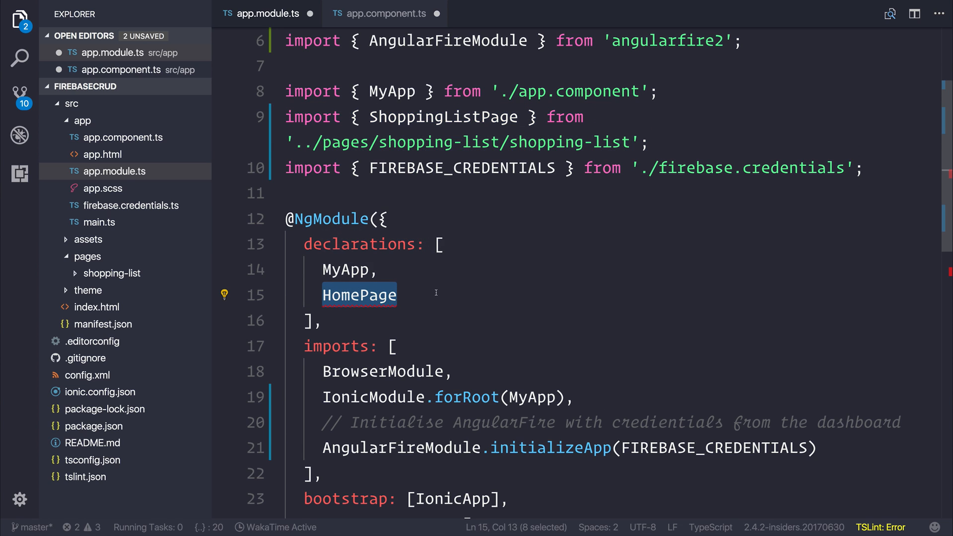
{"action": "type", "text": "ShoppingList"}
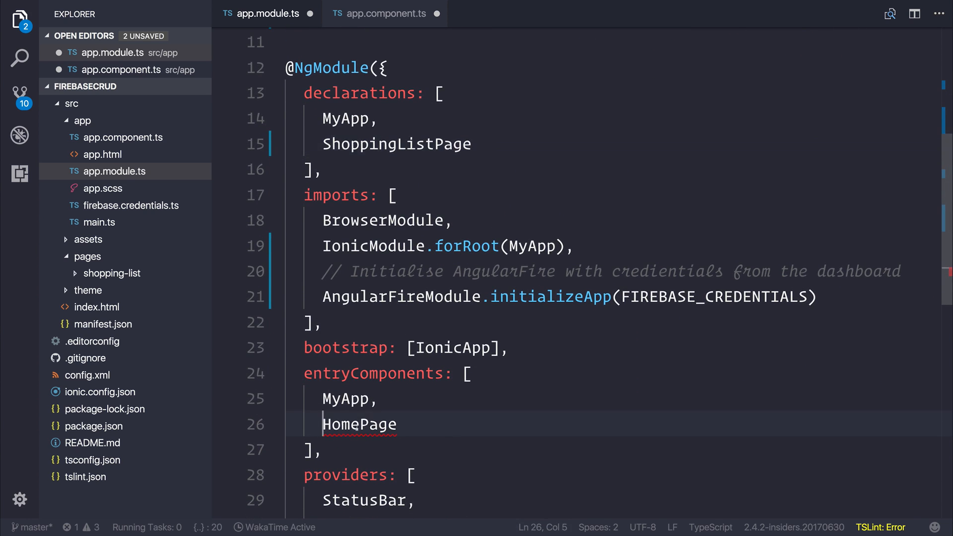
{"action": "type", "text": "Shopp"}
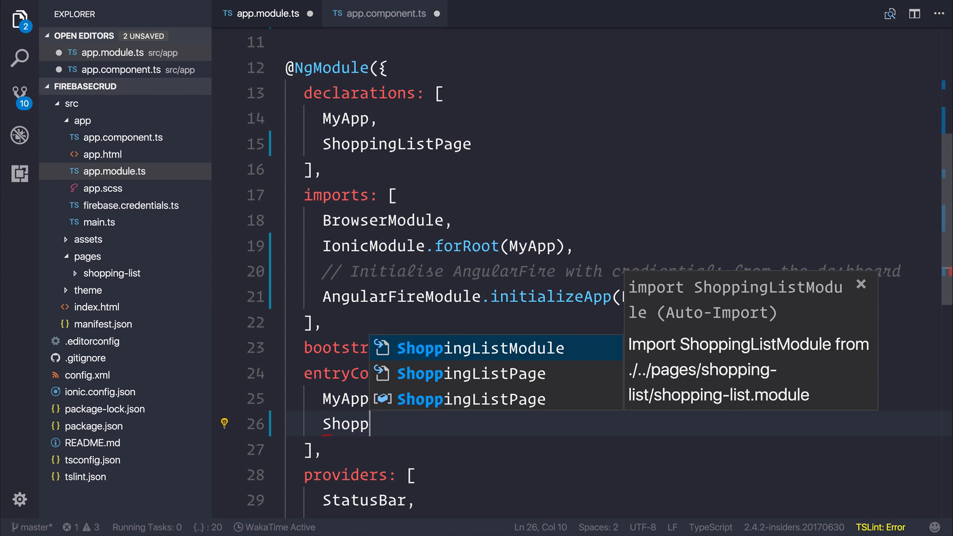
{"action": "key", "text": "Tab"}
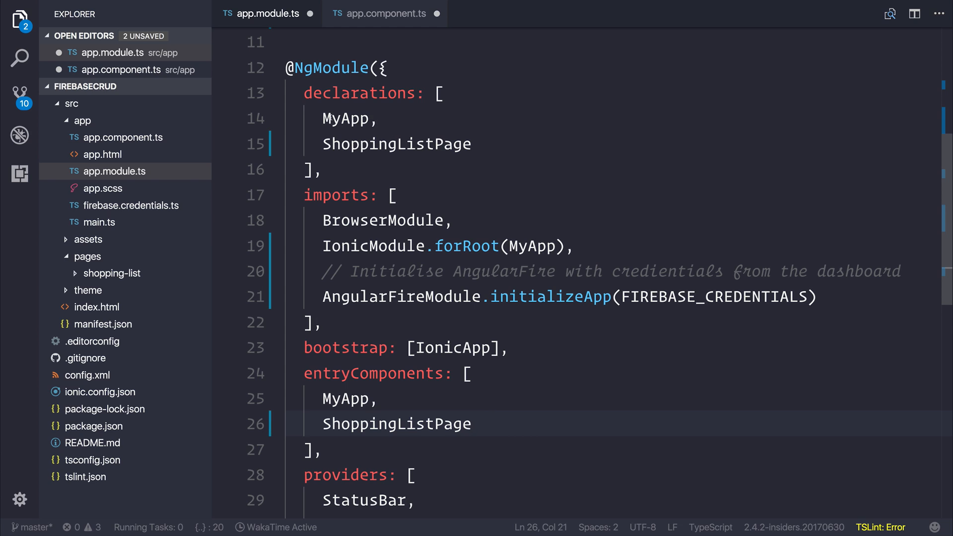
Step: Review the MyApp and ShoppingListPage entries in declarations and entryComponents
{"action": "left_click_drag", "start_coordinate": [322, 118], "coordinate": [471, 144]}
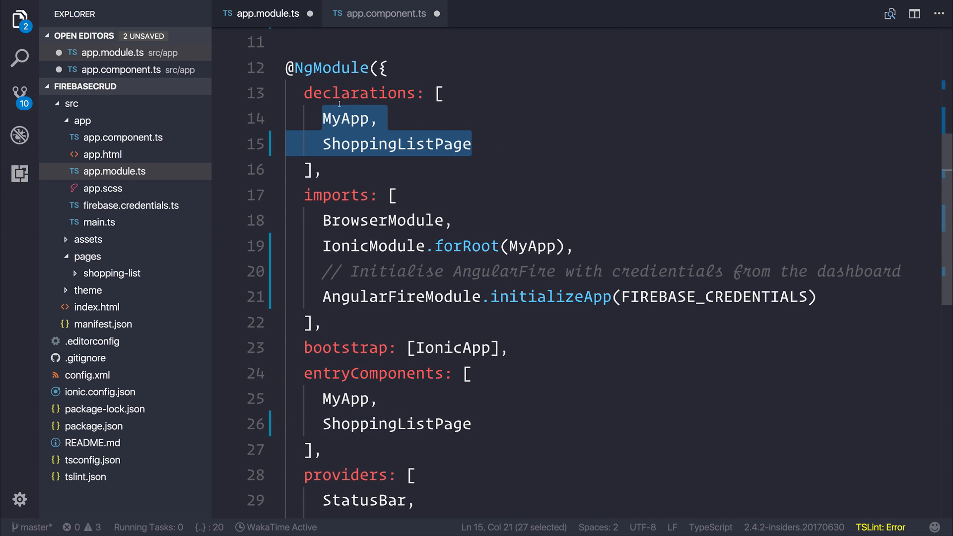
{"action": "double_click", "coordinate": [362, 94]}
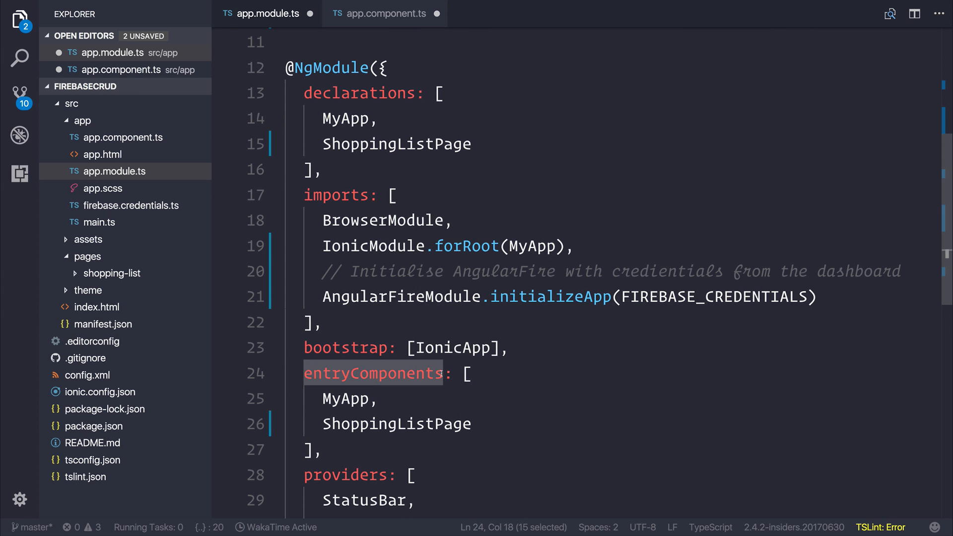
{"action": "scroll", "scroll_direction": "down", "scroll_amount": 3}
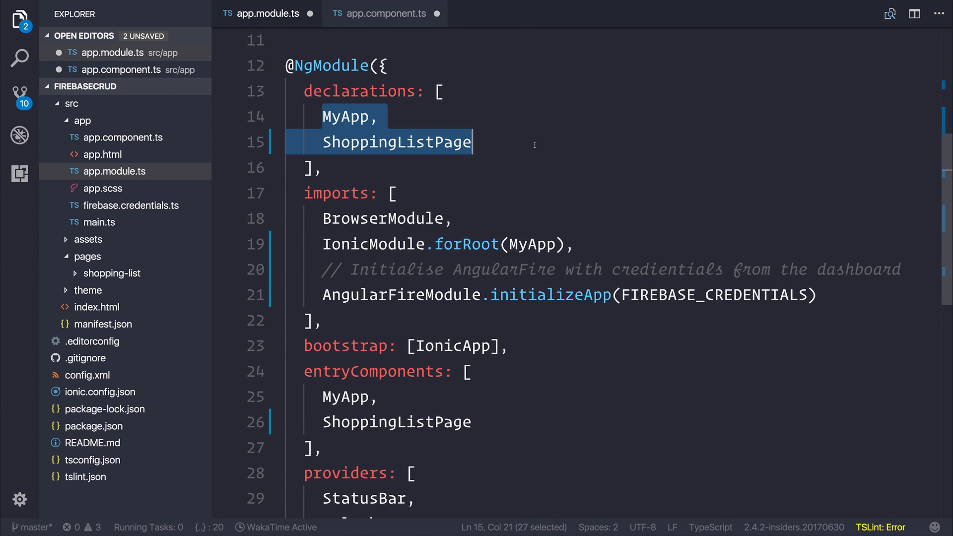
{"action": "scroll", "scroll_direction": "down", "scroll_amount": 3}
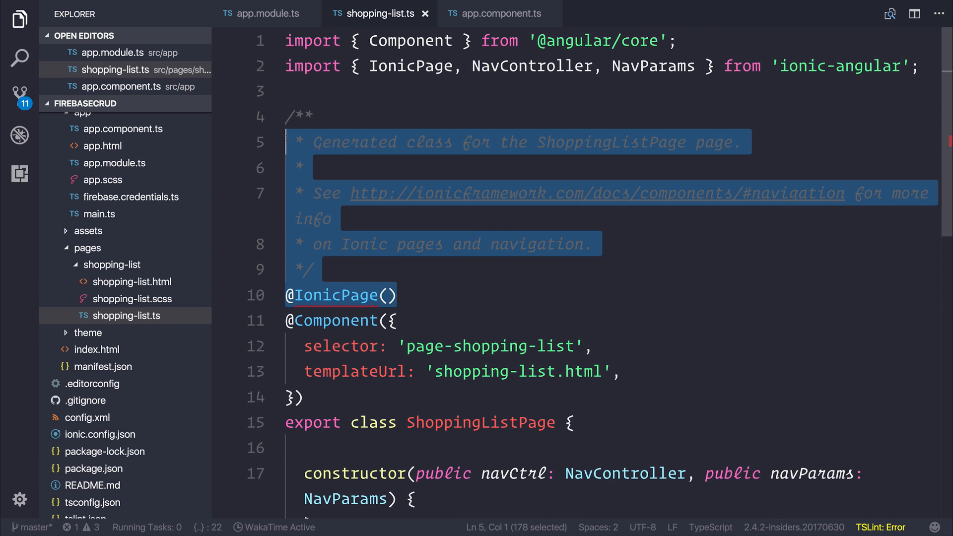
Step: Remove the generated comment block from shopping-list.ts
{"action": "key", "text": "Delete"}
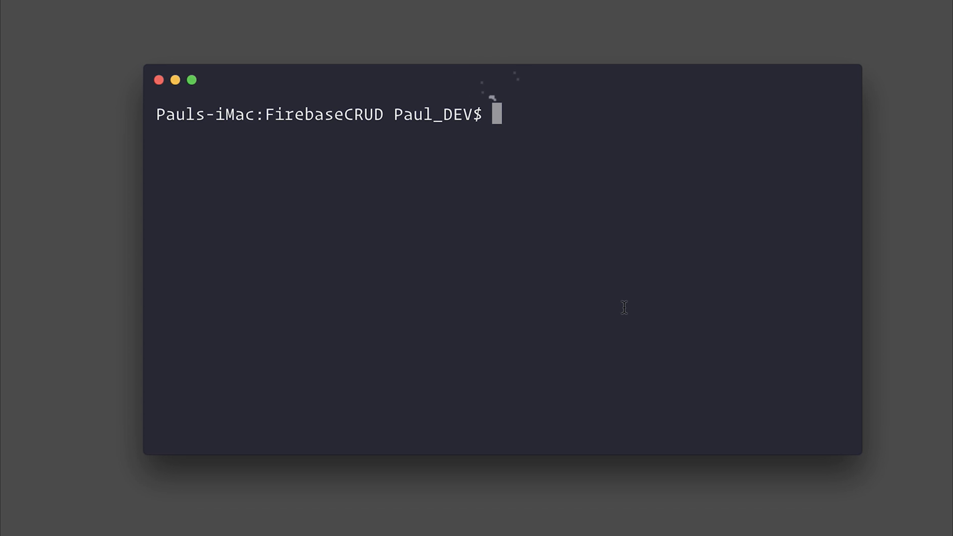
Step: Begin typing the ionic lab command at the FirebaseCRUD project prompt
{"action": "type", "text": "ionic"}
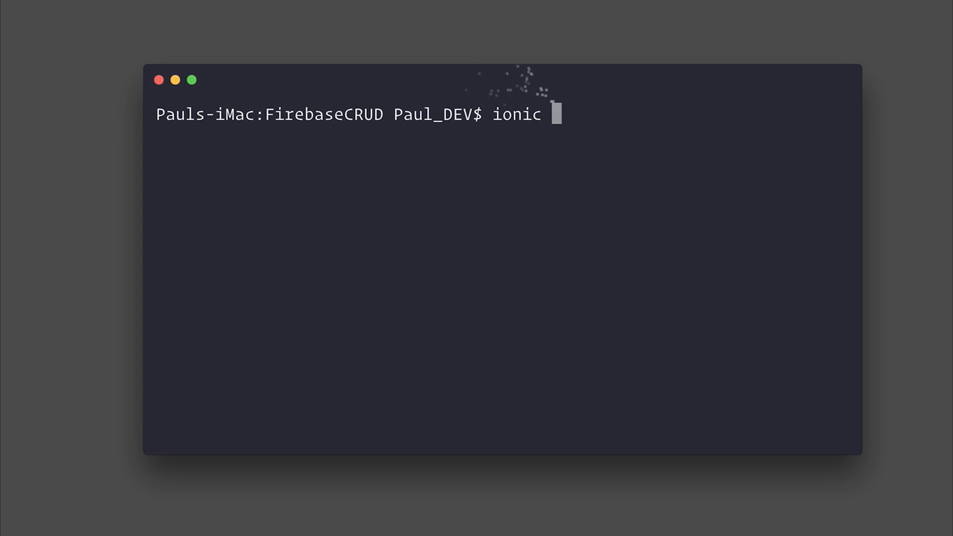